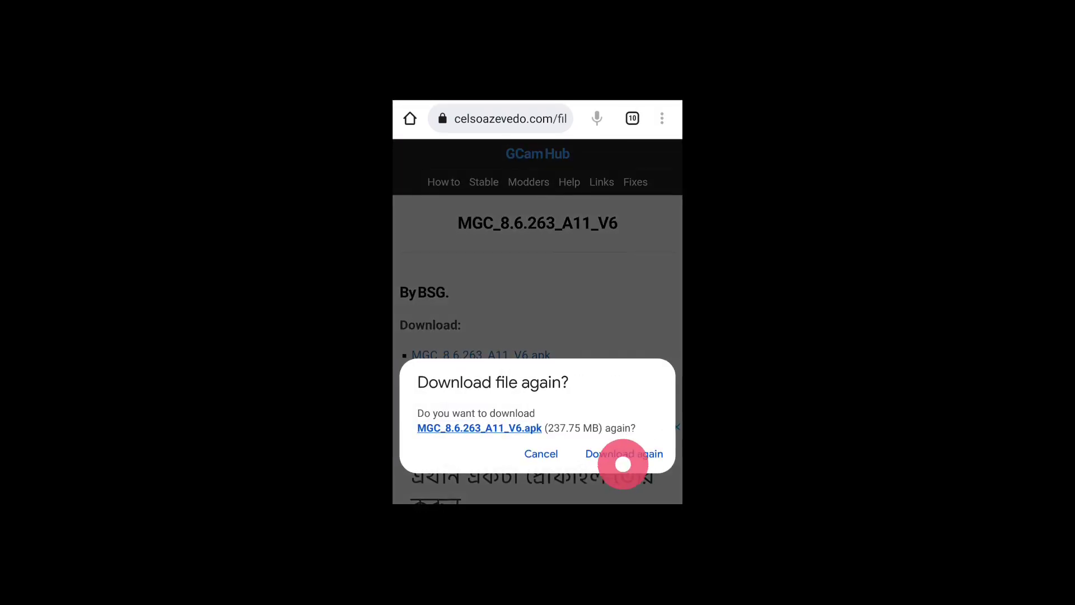
Download MGC_8.6.263_A11_V6.apk again from Chrome's 'Download file again?' dialog.
click(623, 453)
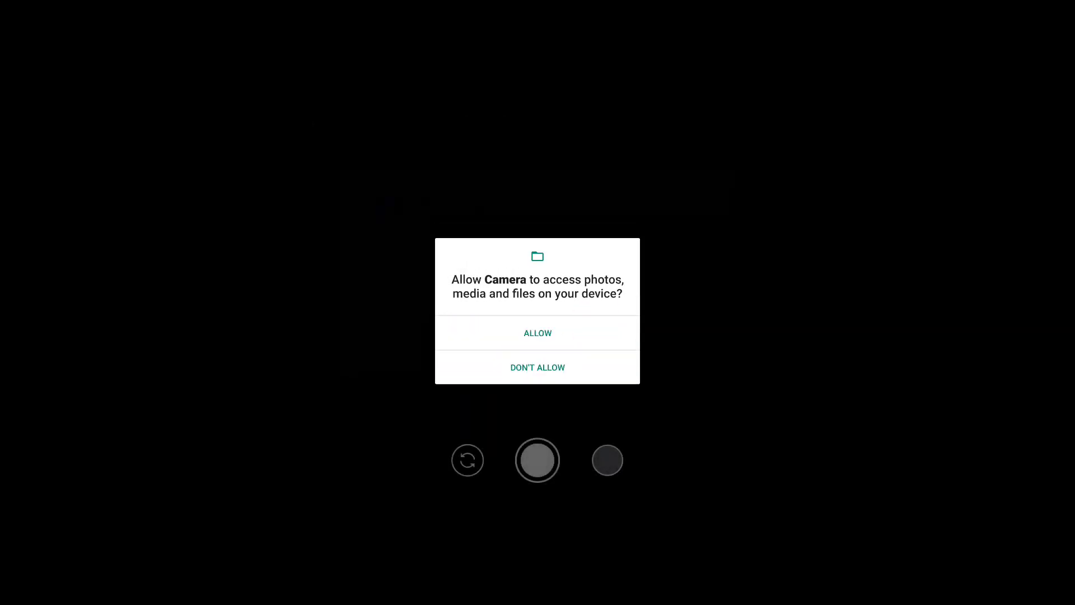
Allow photo and media access, dismiss the BSG welcome notice, and capture a first photo.
click(537, 332)
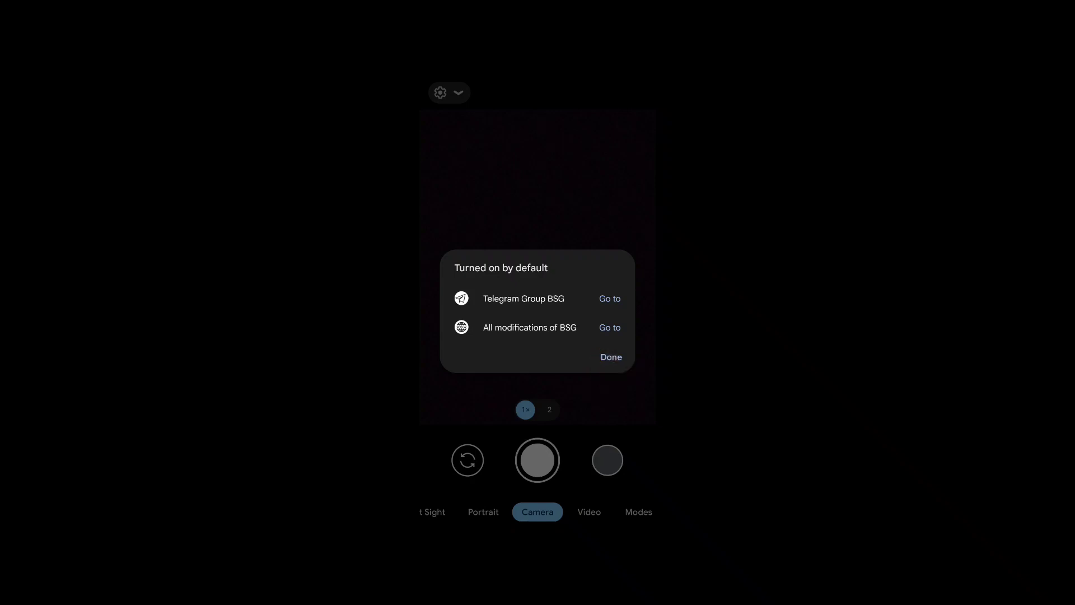
click(610, 357)
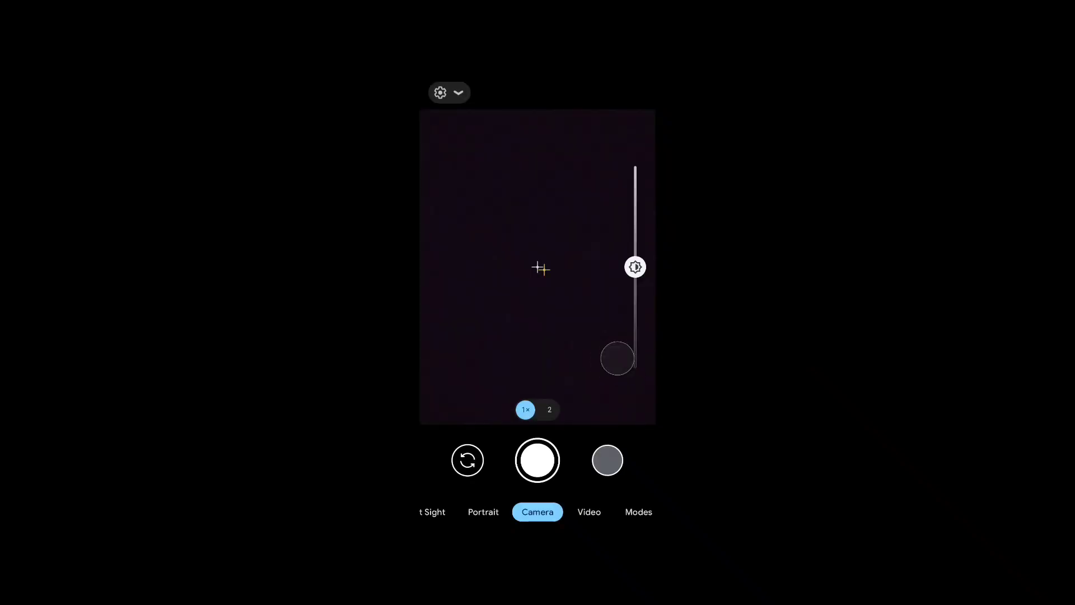
click(537, 460)
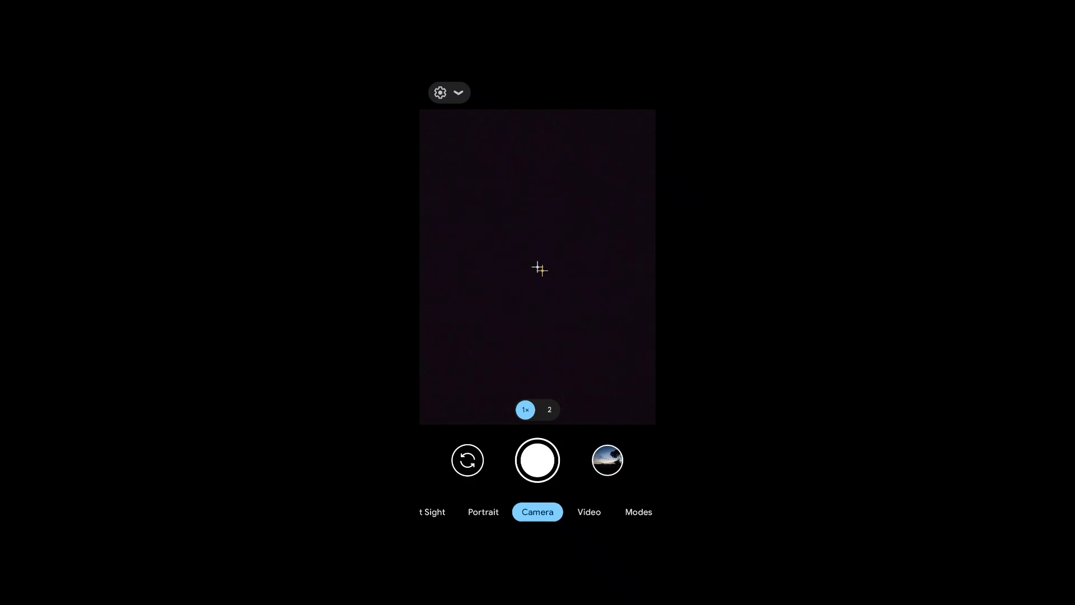
Switch GOOGLE AWB to On in quick settings, then select Portrait mode.
click(510, 321)
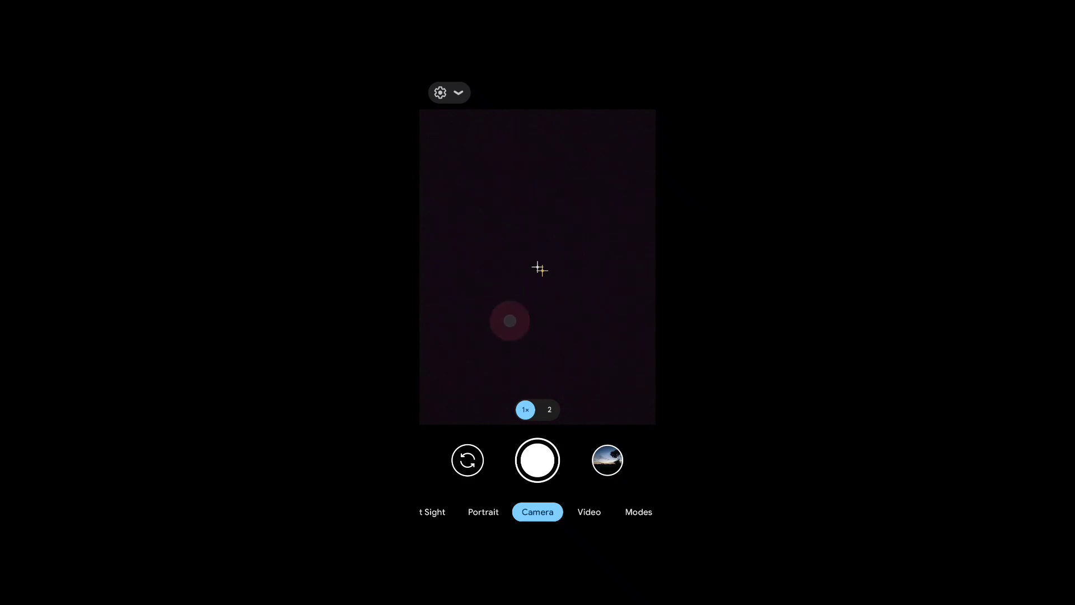
click(458, 92)
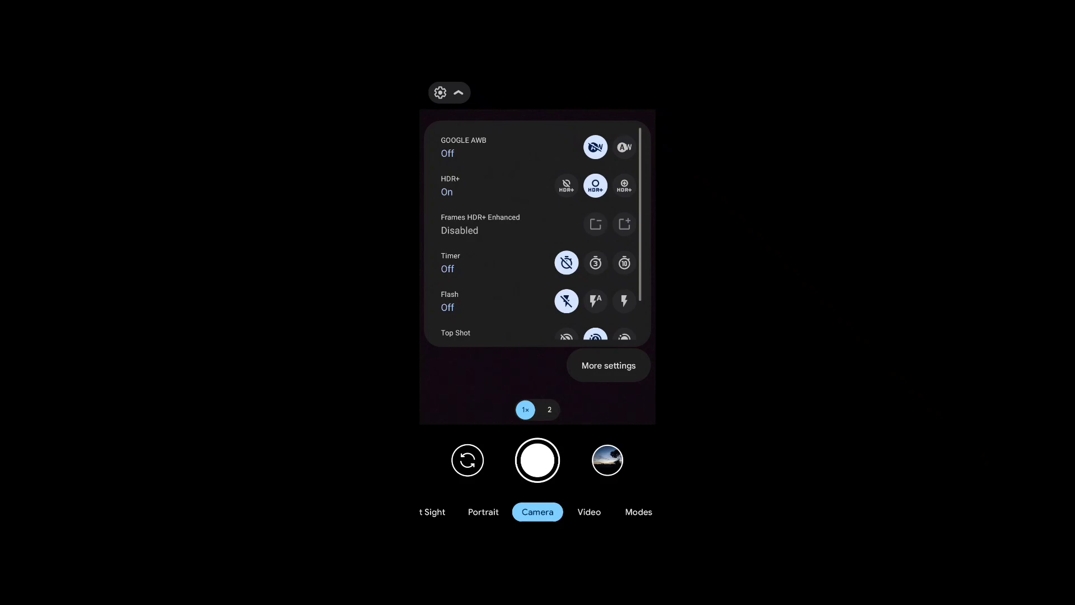
click(623, 147)
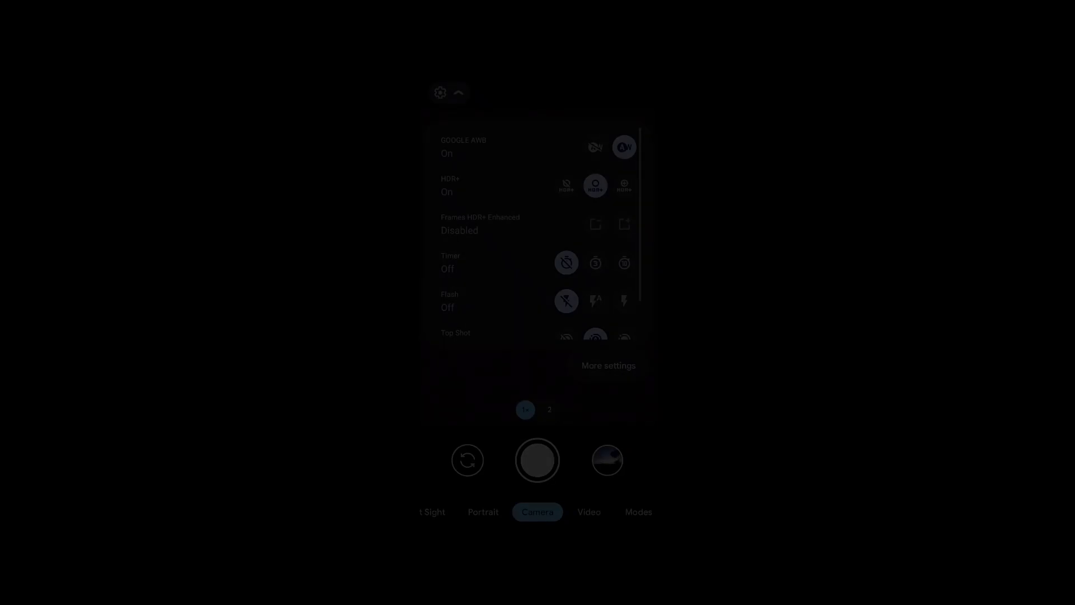
click(623, 186)
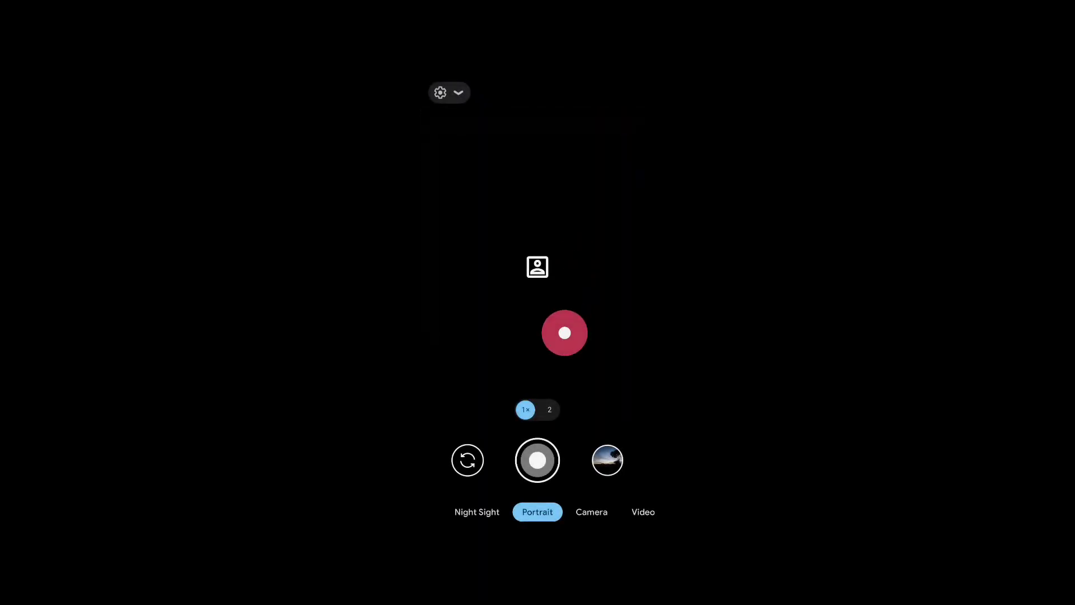
Give Night Sight far focus, astrophotography and Google AWB on, then select Video.
click(449, 92)
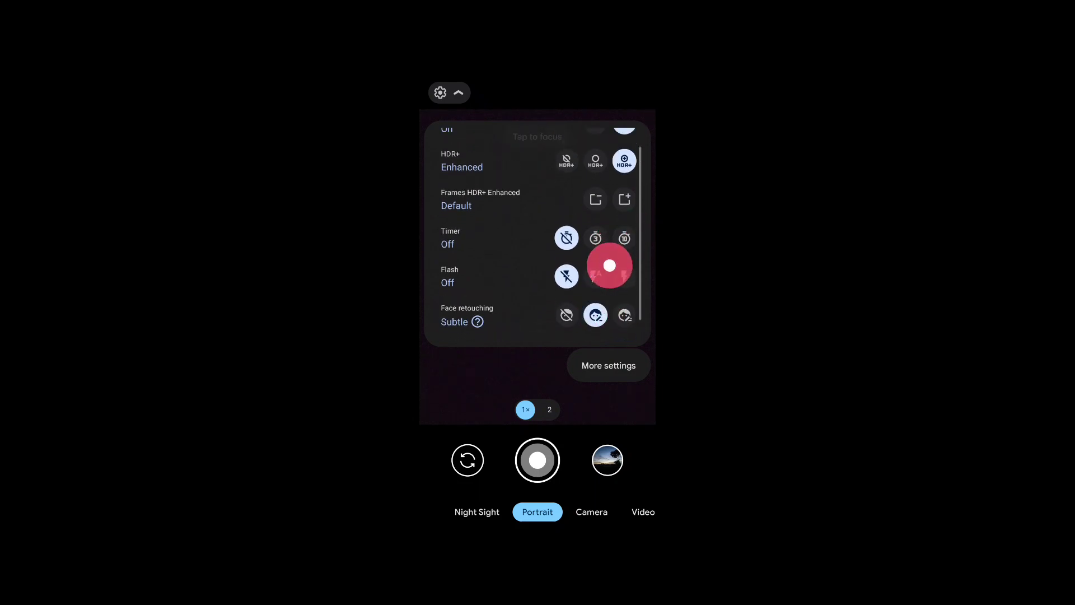
click(476, 511)
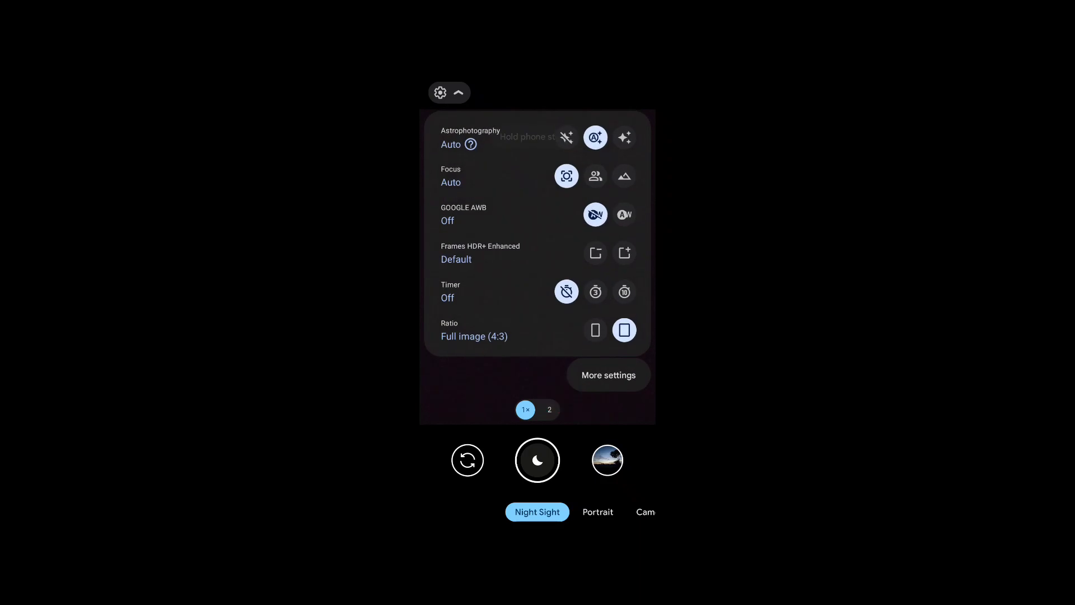
click(624, 138)
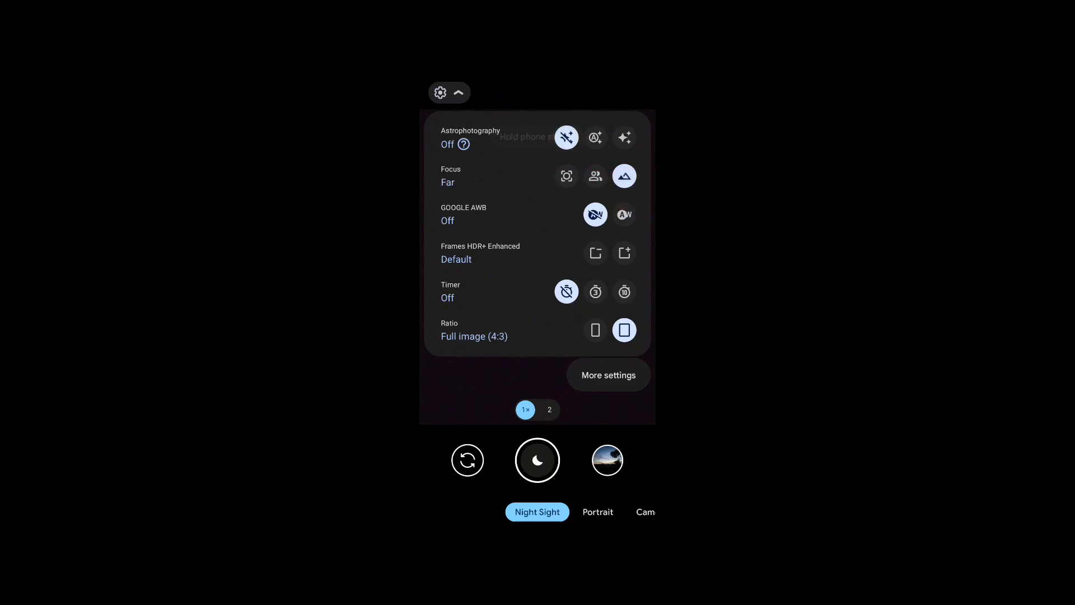
click(624, 137)
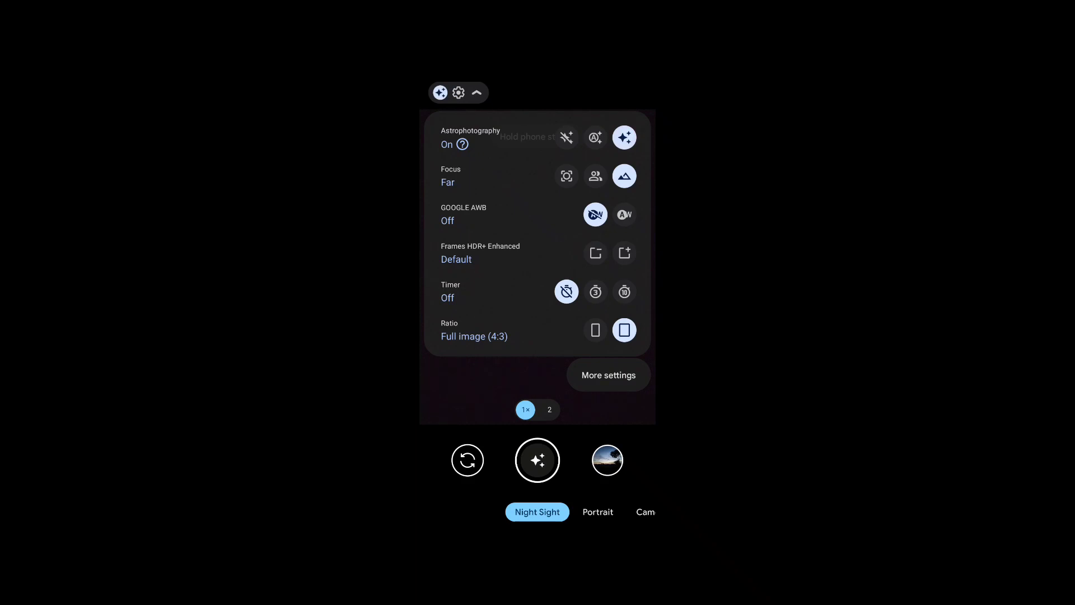
click(623, 214)
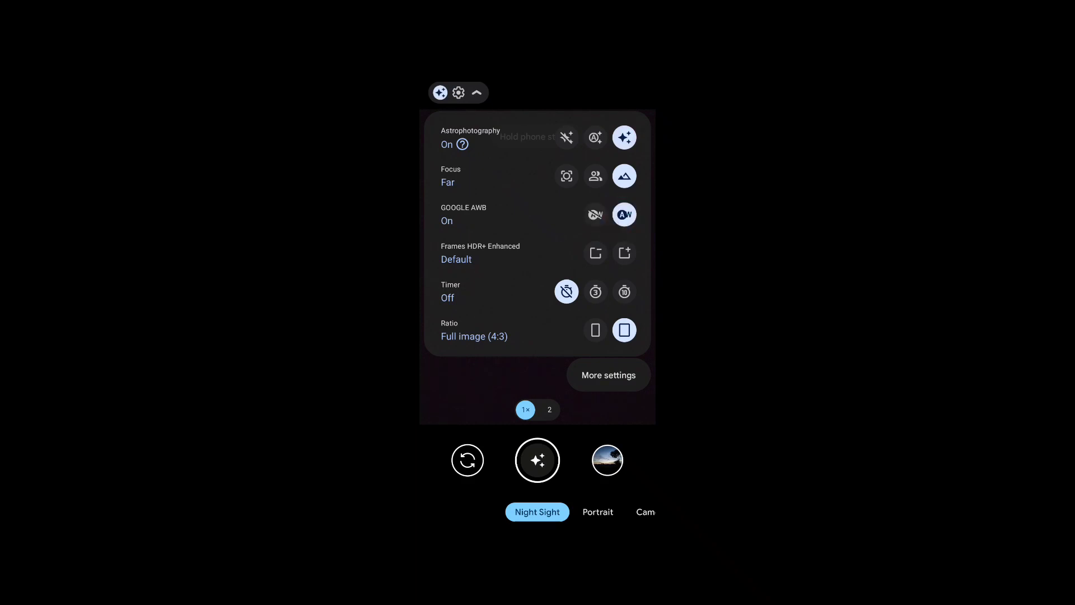
click(538, 511)
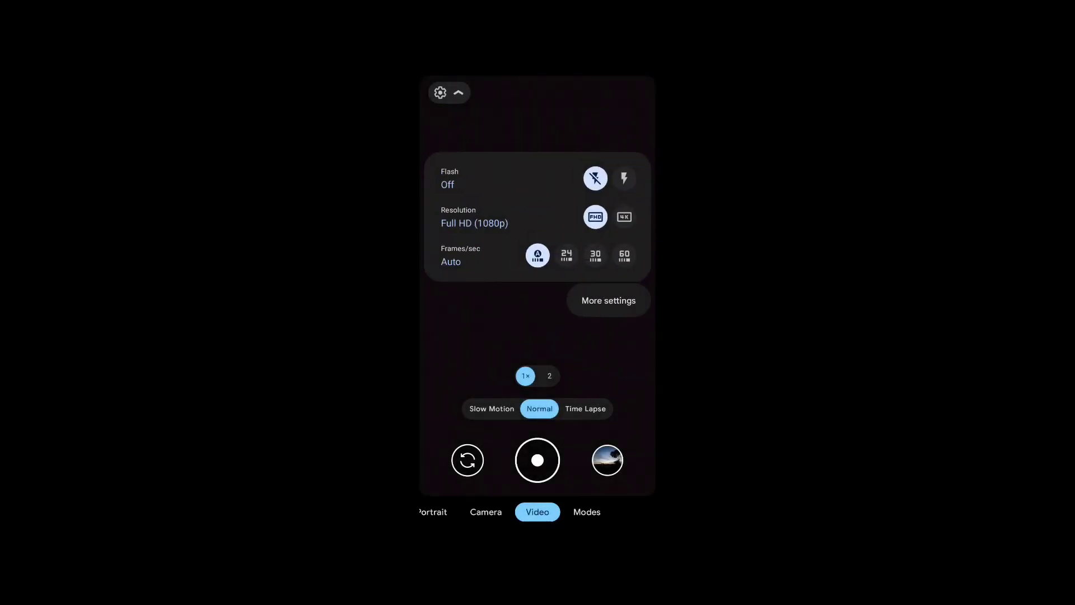
Try 4K, then set video back to FHD with automatic frame rate.
click(623, 217)
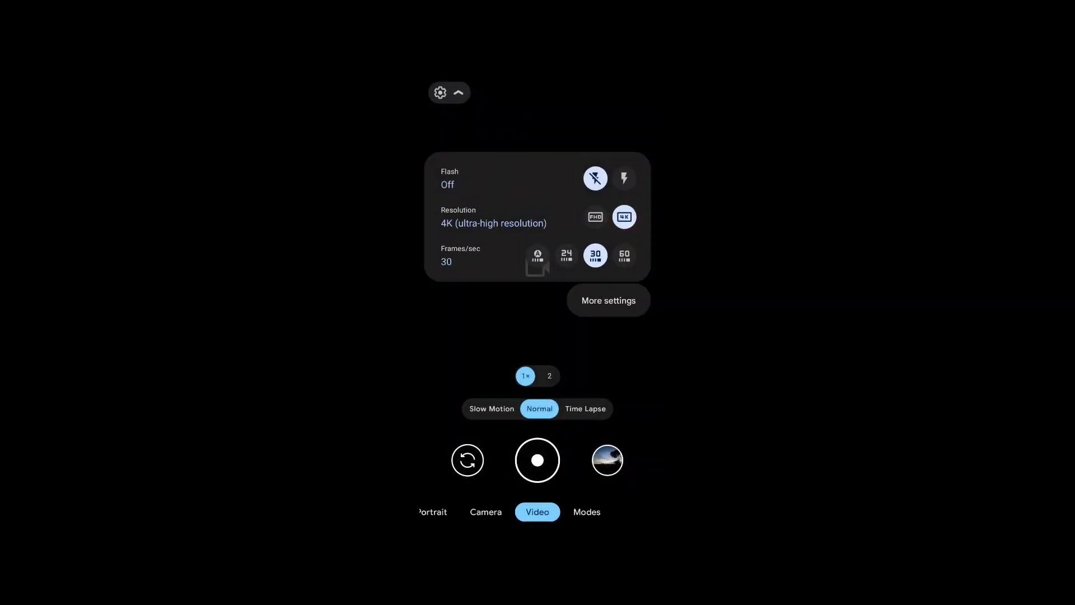
click(594, 216)
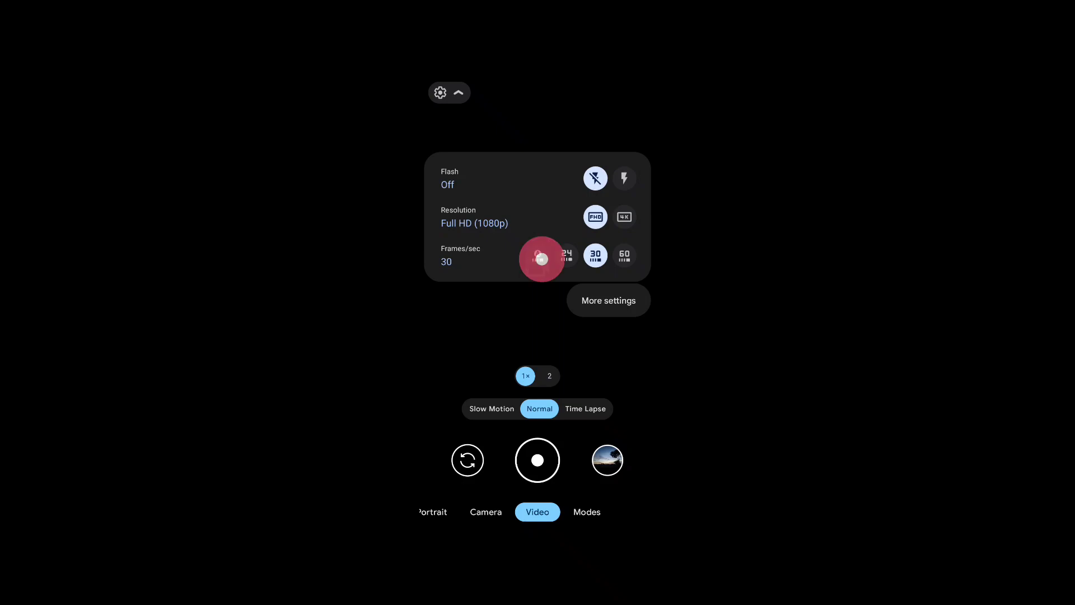
click(623, 255)
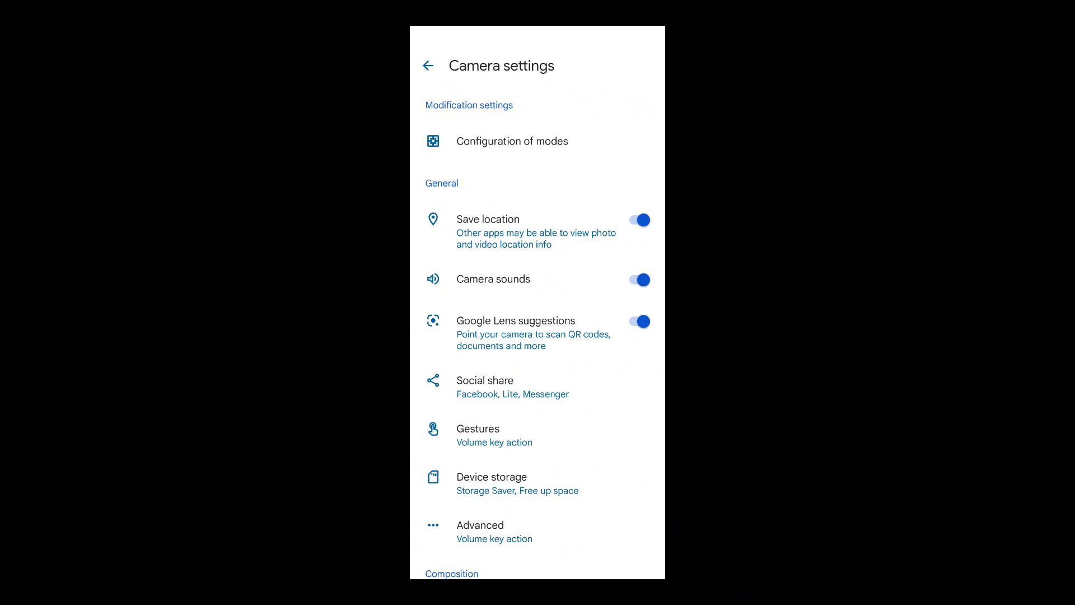
Toggle RAW+JPEG control in camera settings and open the BSG camera-modules page.
scroll(down, 3)
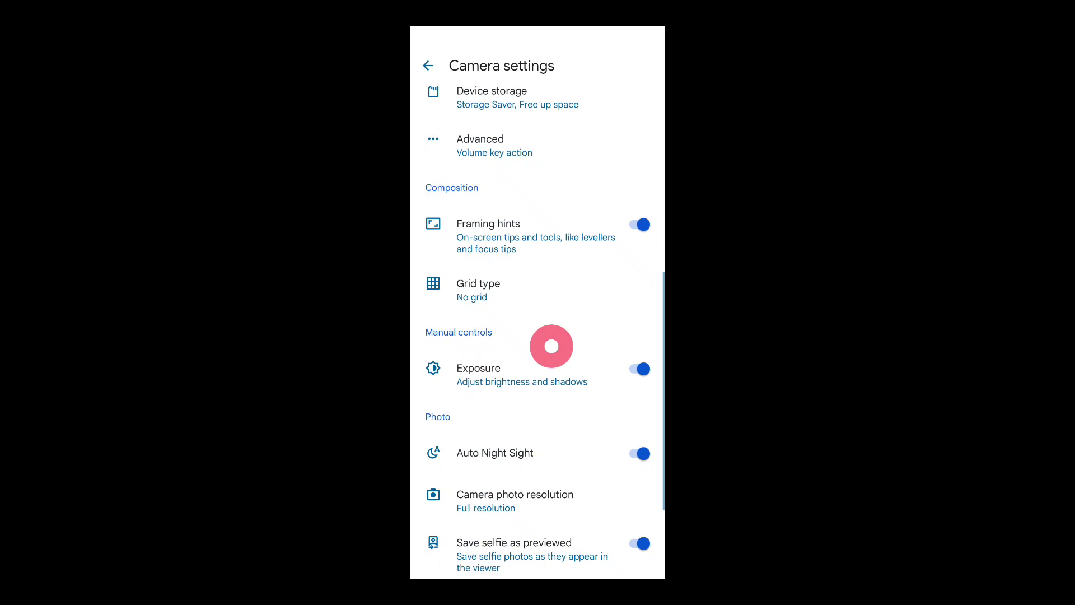
scroll(down, 3)
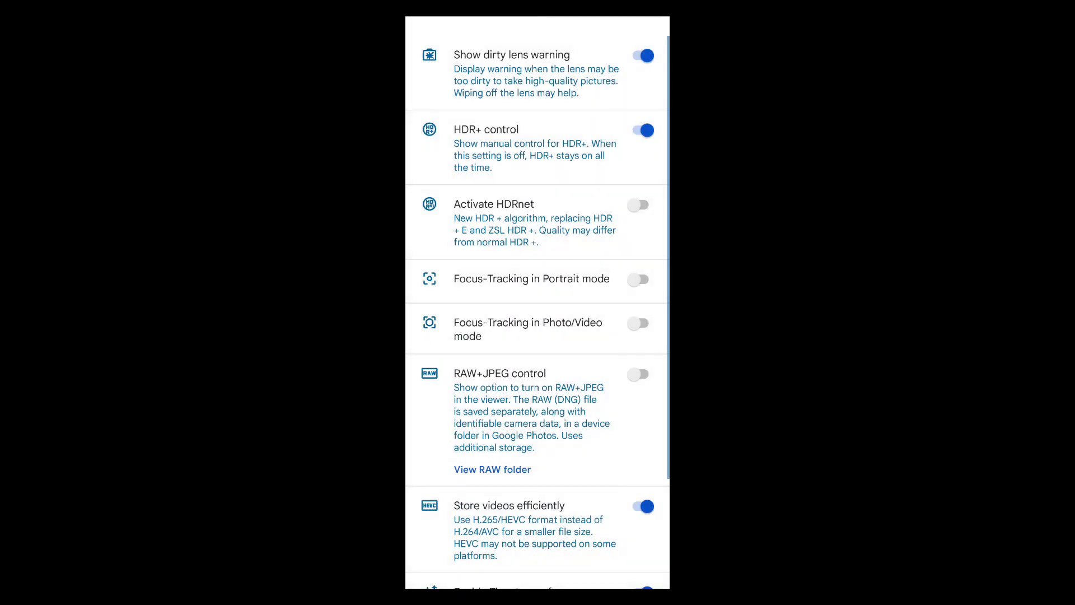
scroll(down, 3)
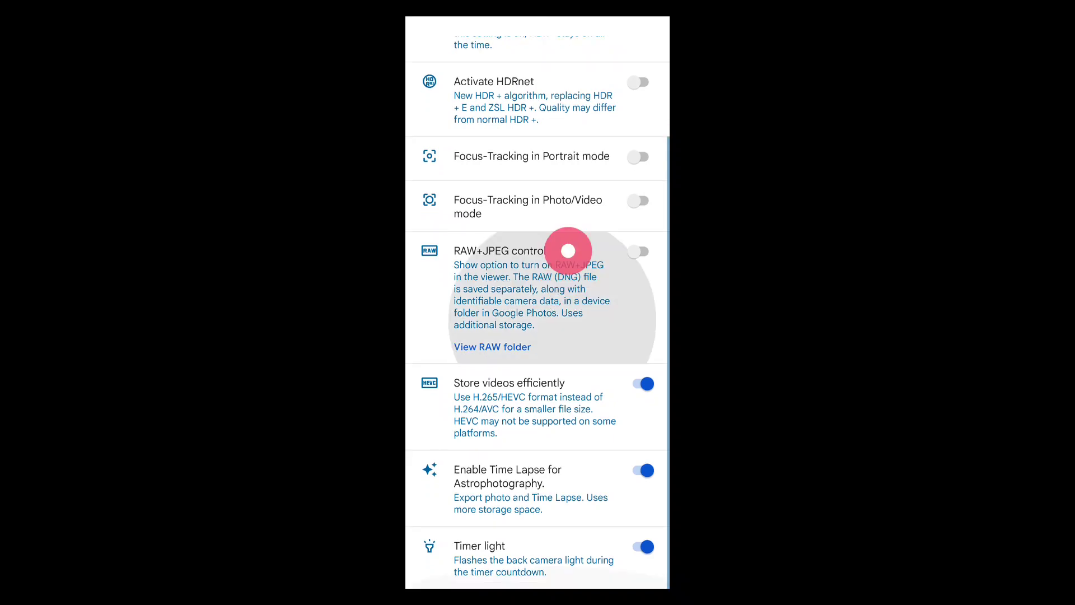
click(569, 250)
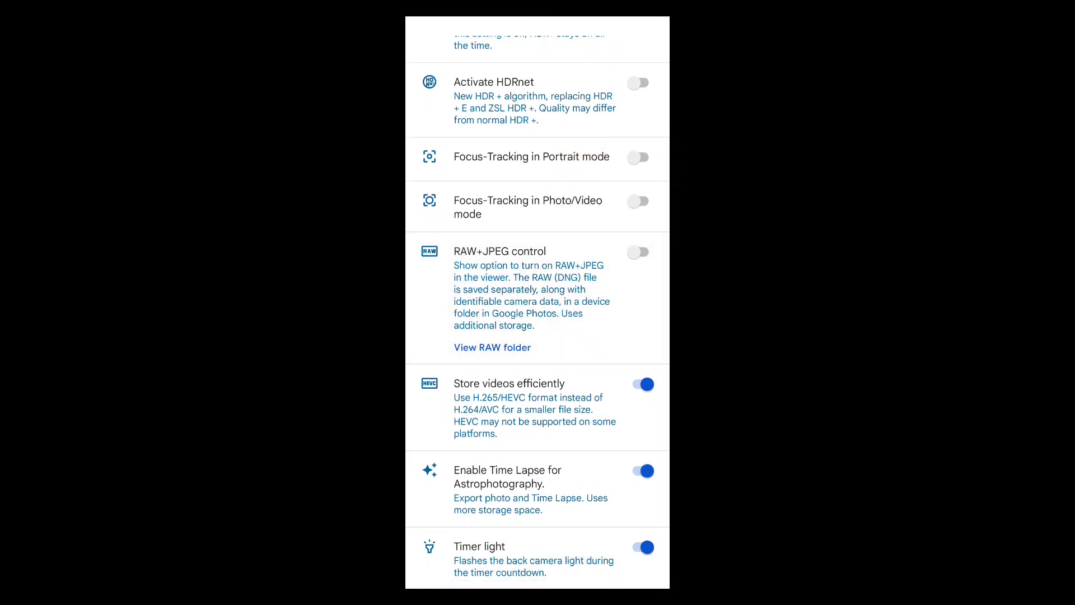
click(641, 470)
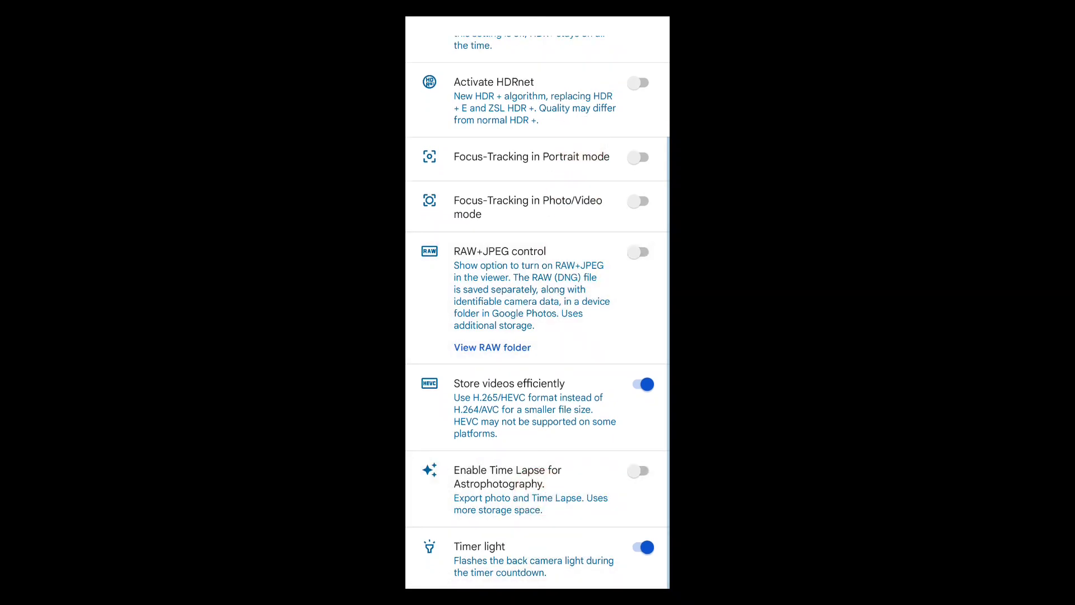
scroll(up, 3)
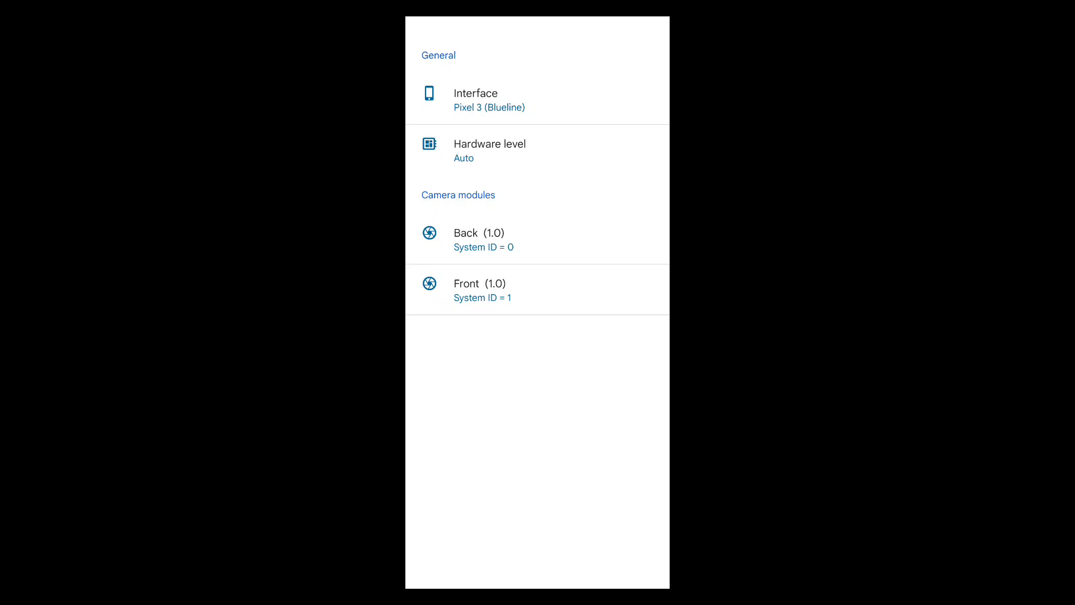
Set Hardware level to Level 3 and scroll down to the camera modules.
click(580, 192)
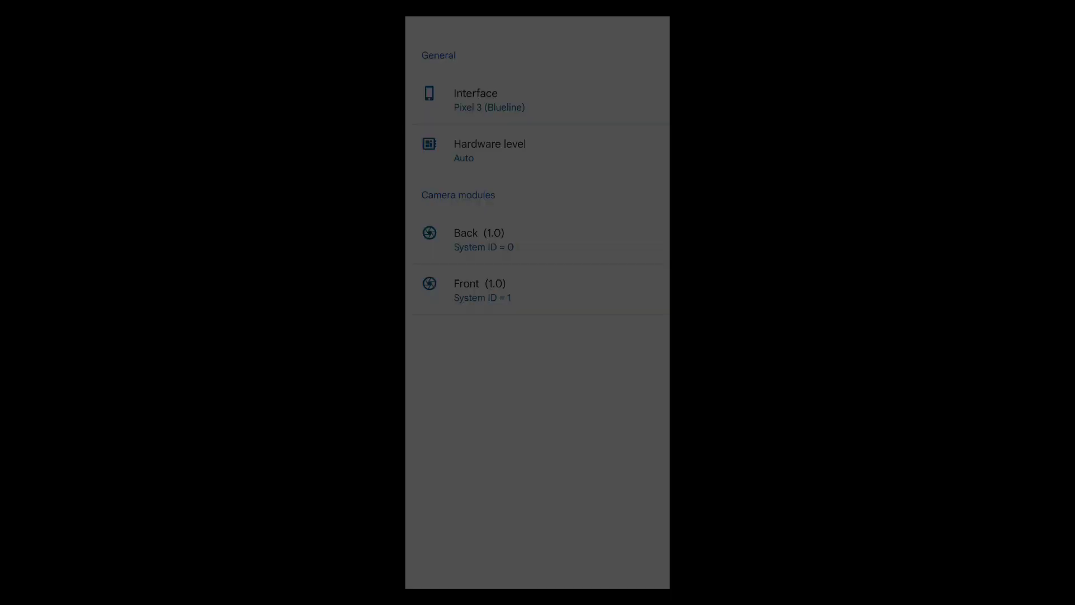
click(476, 100)
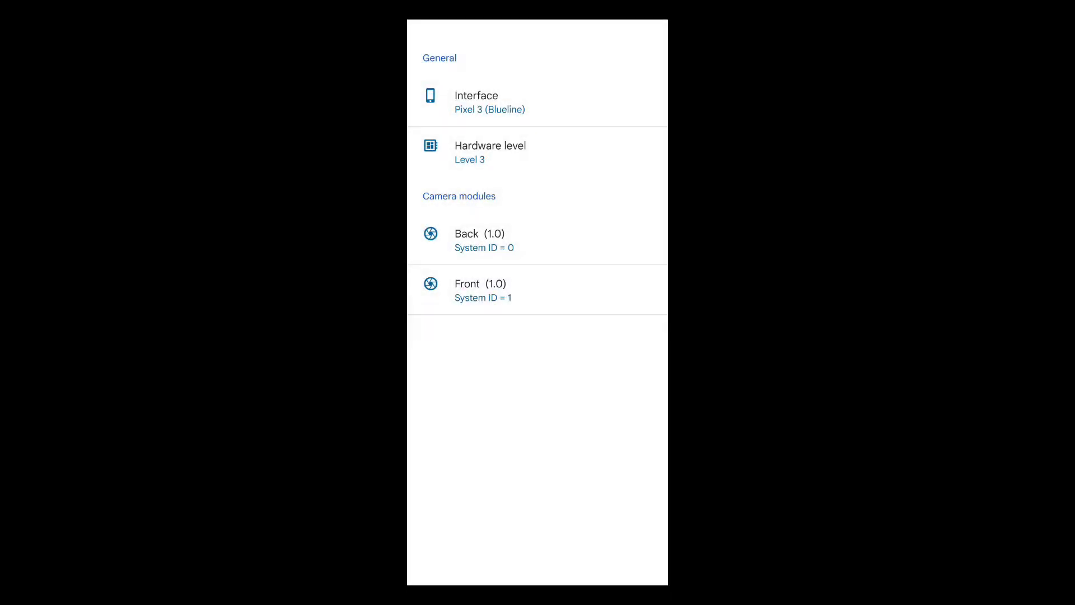
scroll(down, 3)
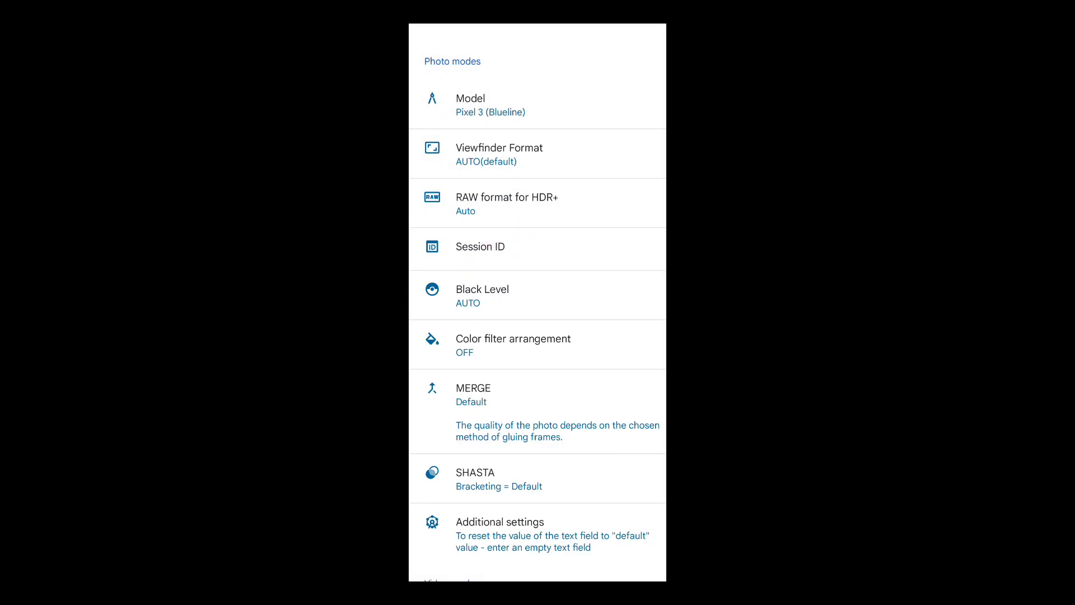
Browse the Model list keeping Pixel 3 (Blueline), then choose YUV for Viewfinder Format.
click(479, 104)
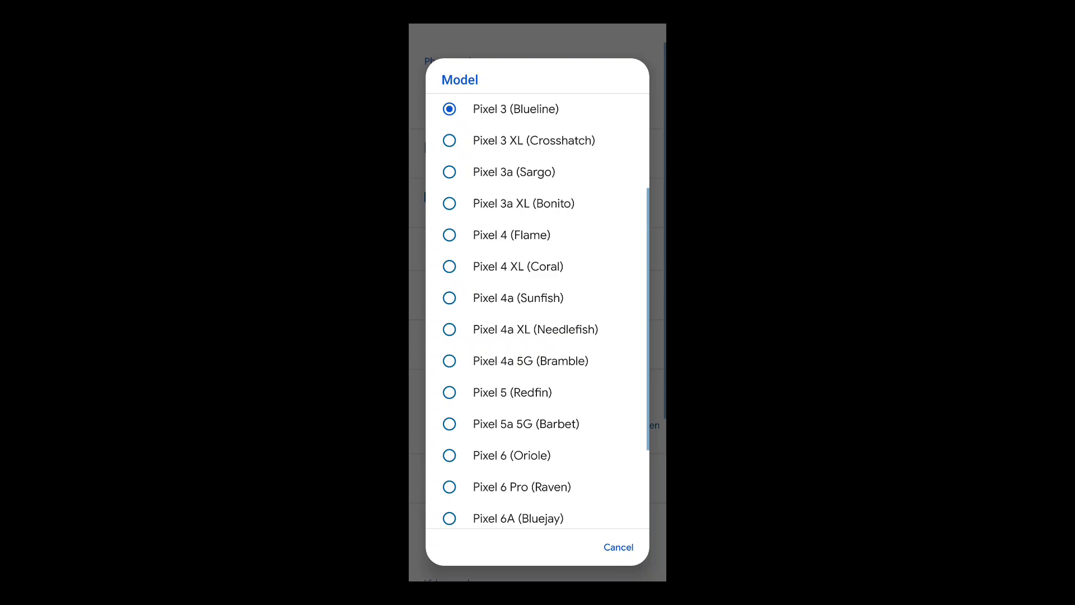
scroll(down, 3)
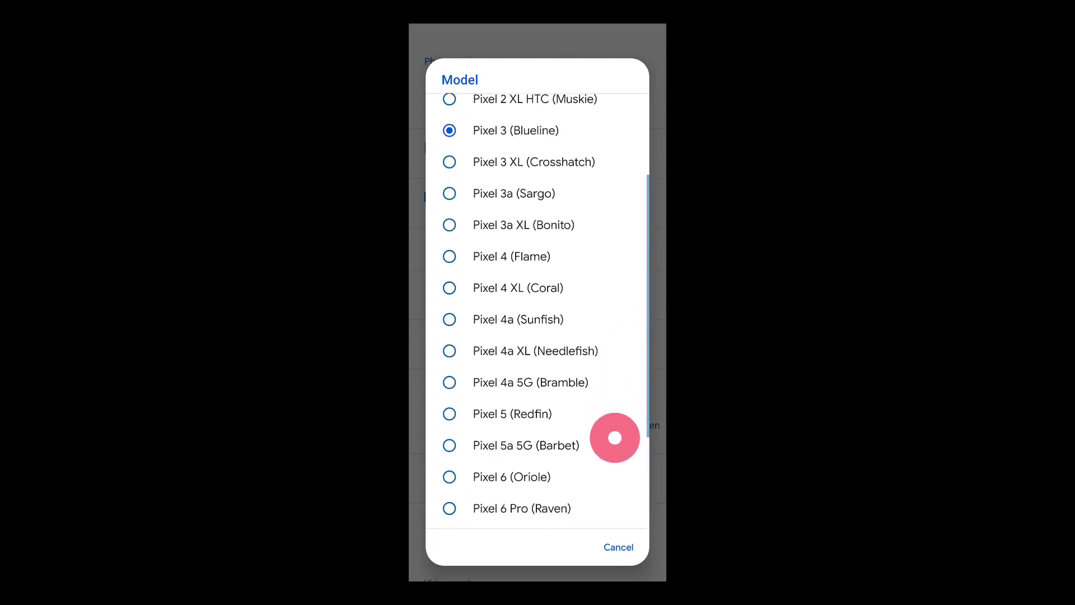
scroll(down, 3)
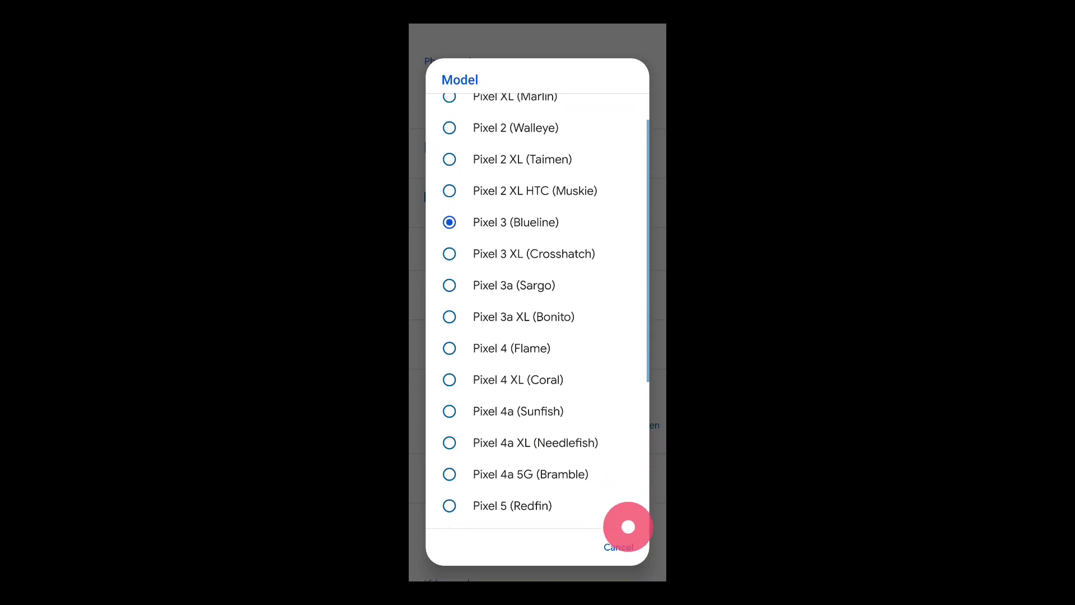
scroll(down, 3)
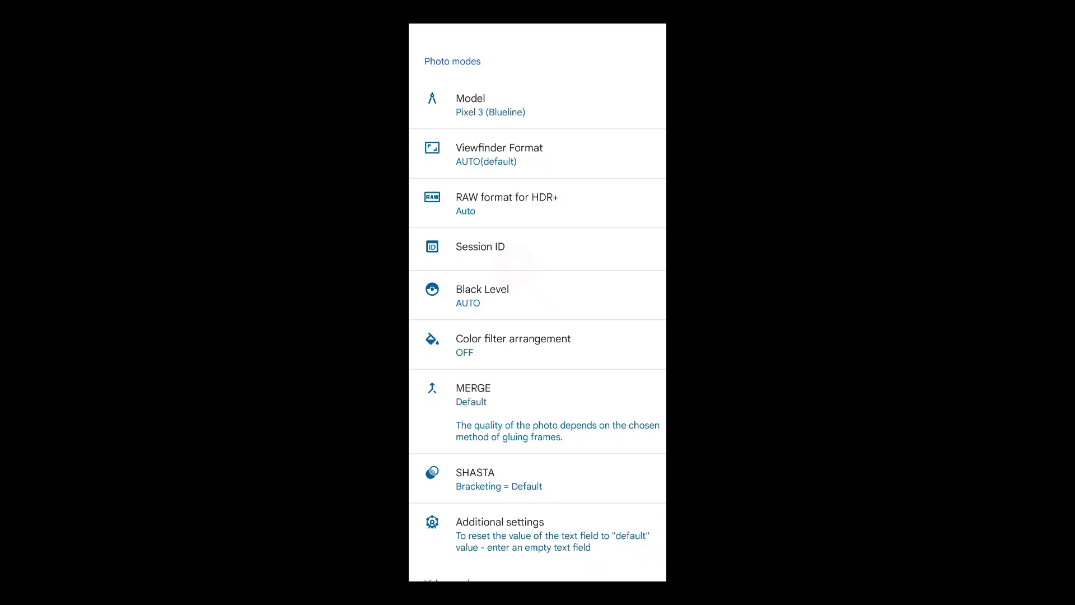
click(499, 154)
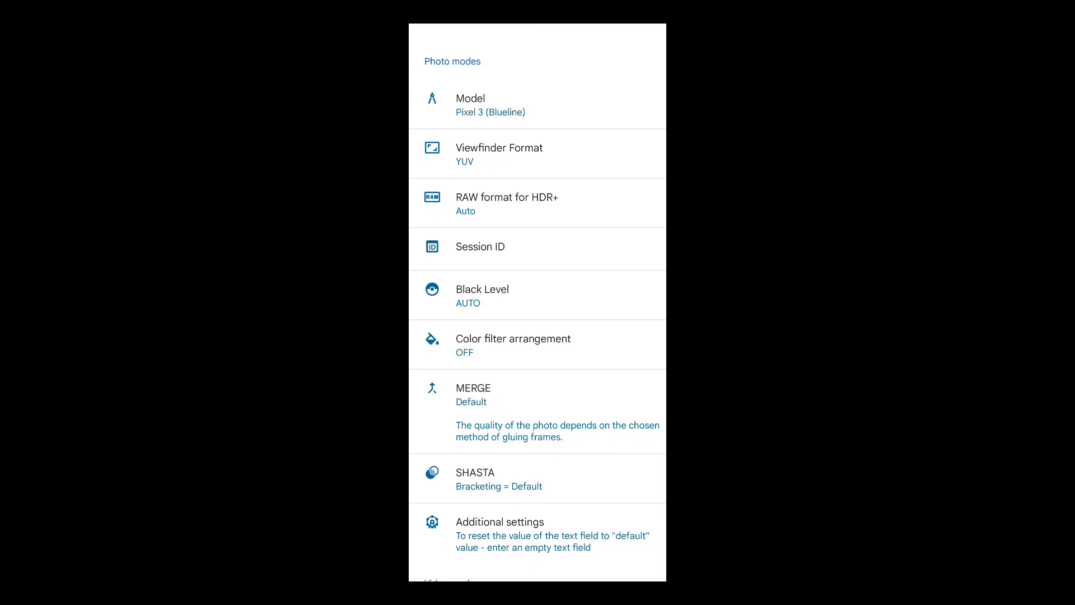
Leave Color filter arrangement unchanged and set MERGE to Spatial RGB.
click(513, 345)
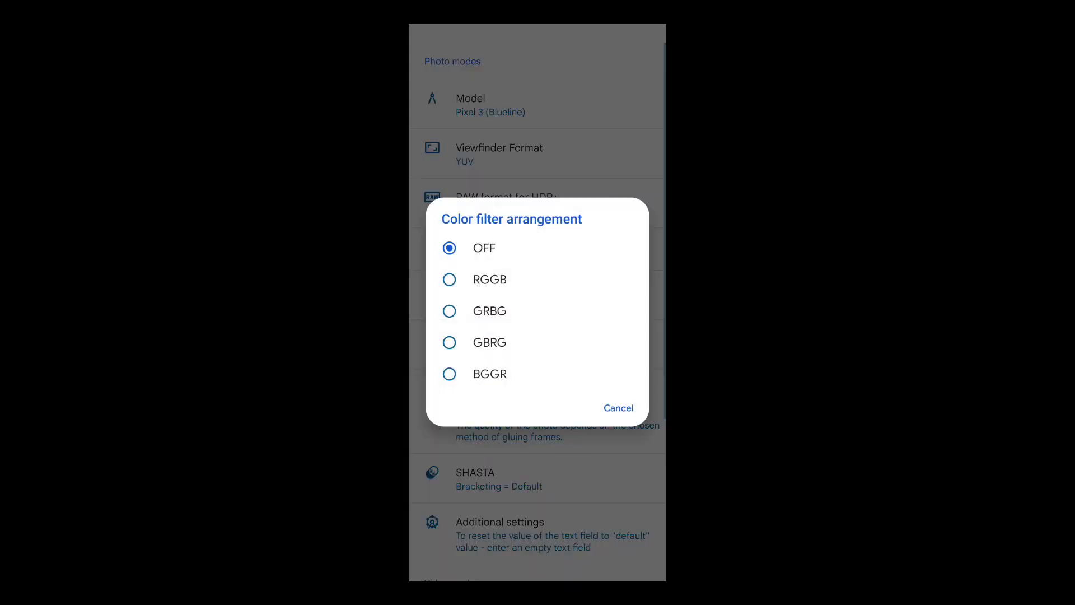
click(616, 407)
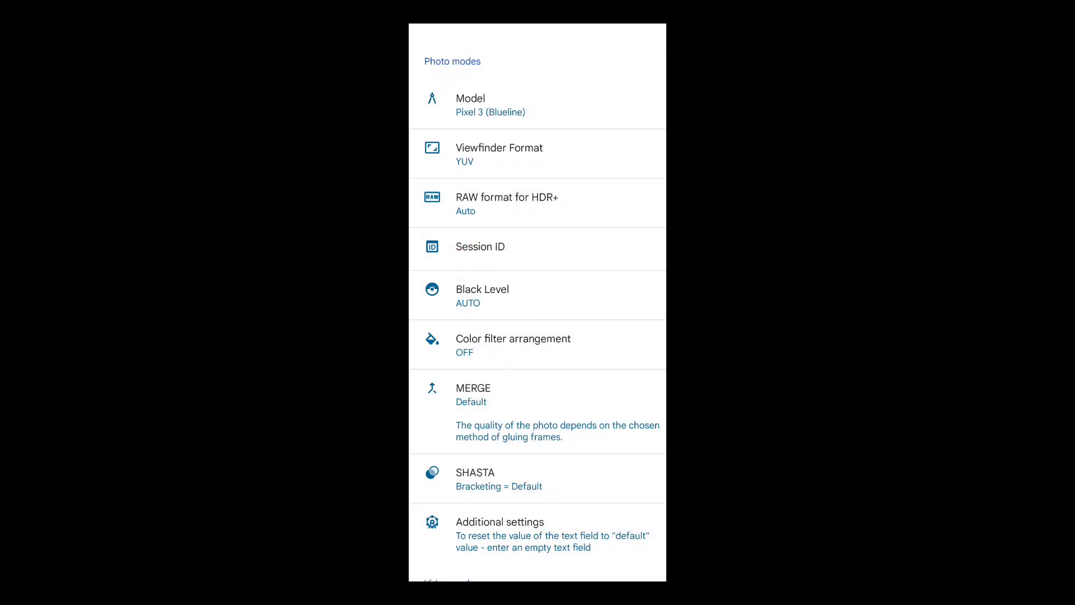
click(473, 388)
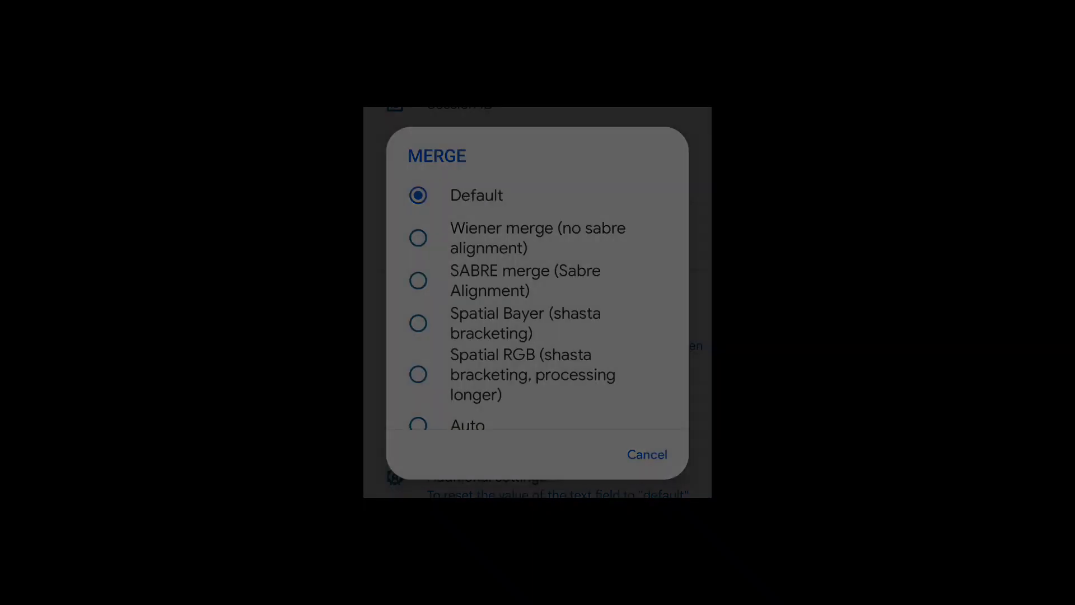
click(417, 374)
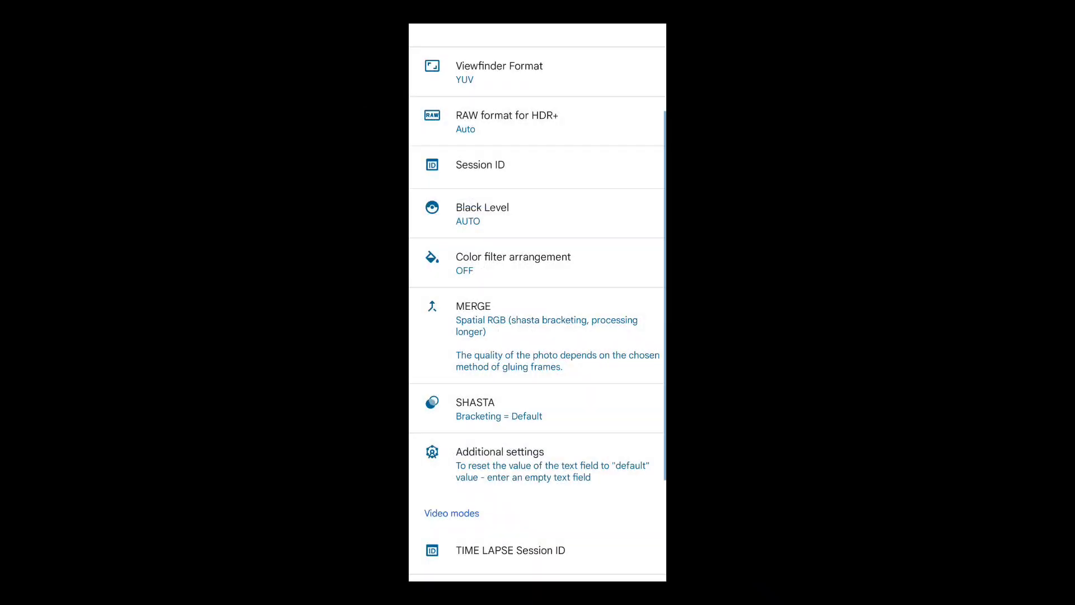
Set SHASTA bracketing to Green Split x10.
click(474, 402)
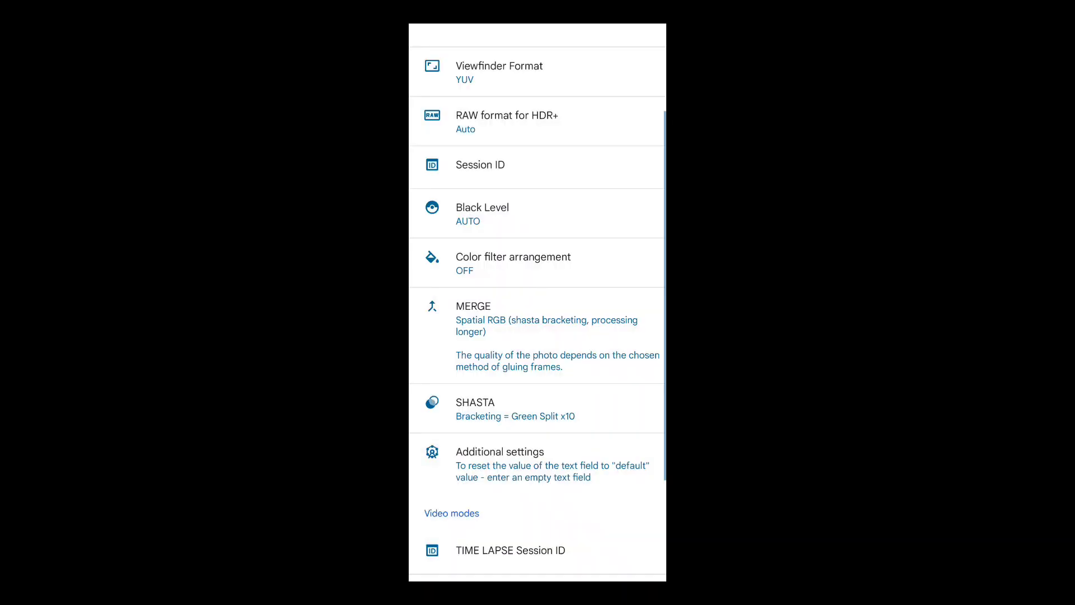
scroll(down, 3)
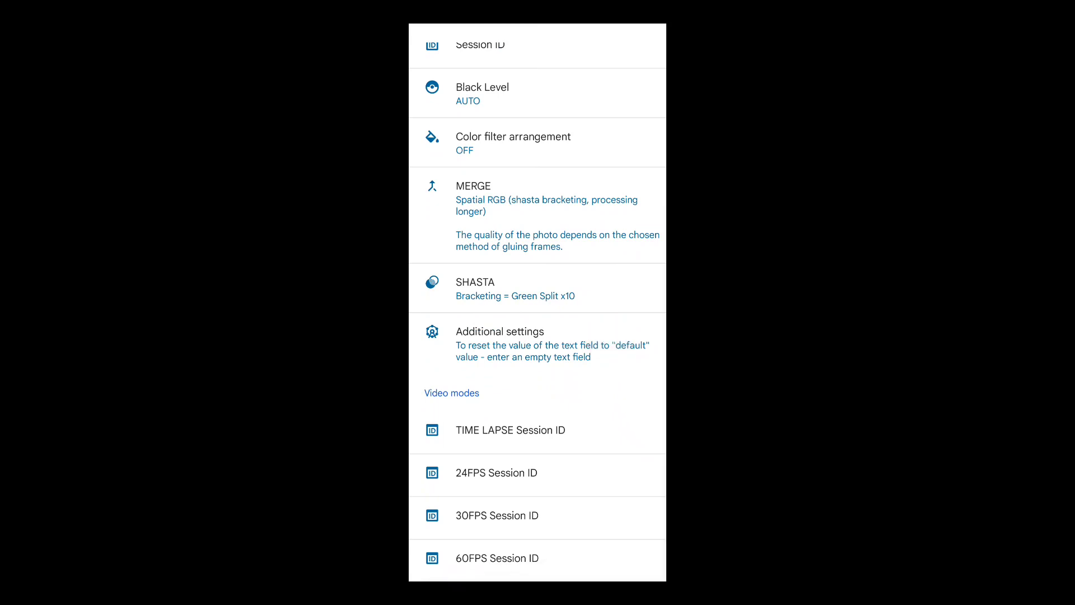
scroll(down, 3)
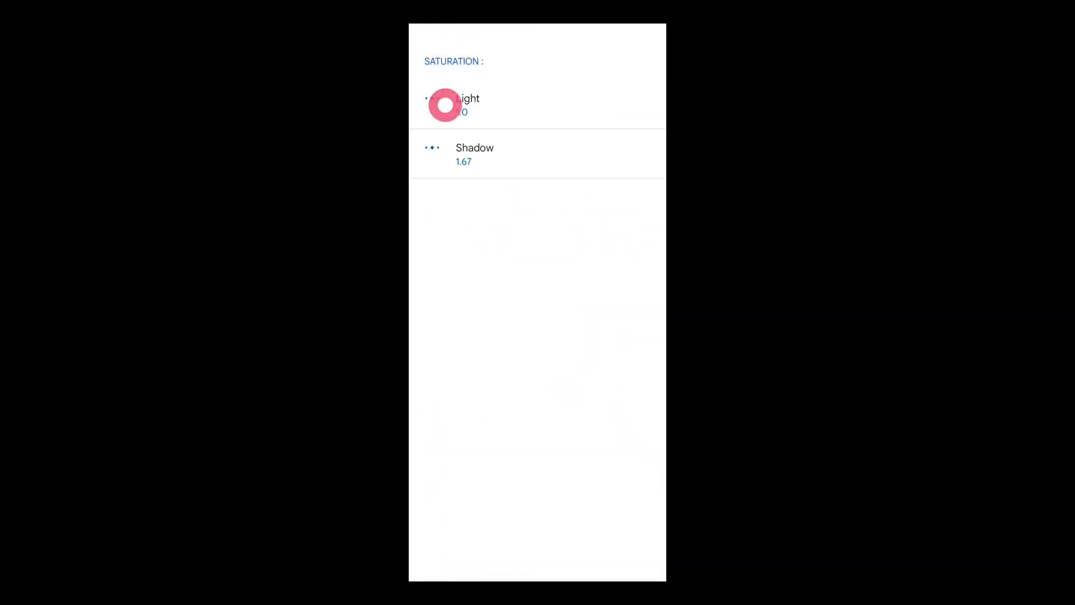
click(467, 104)
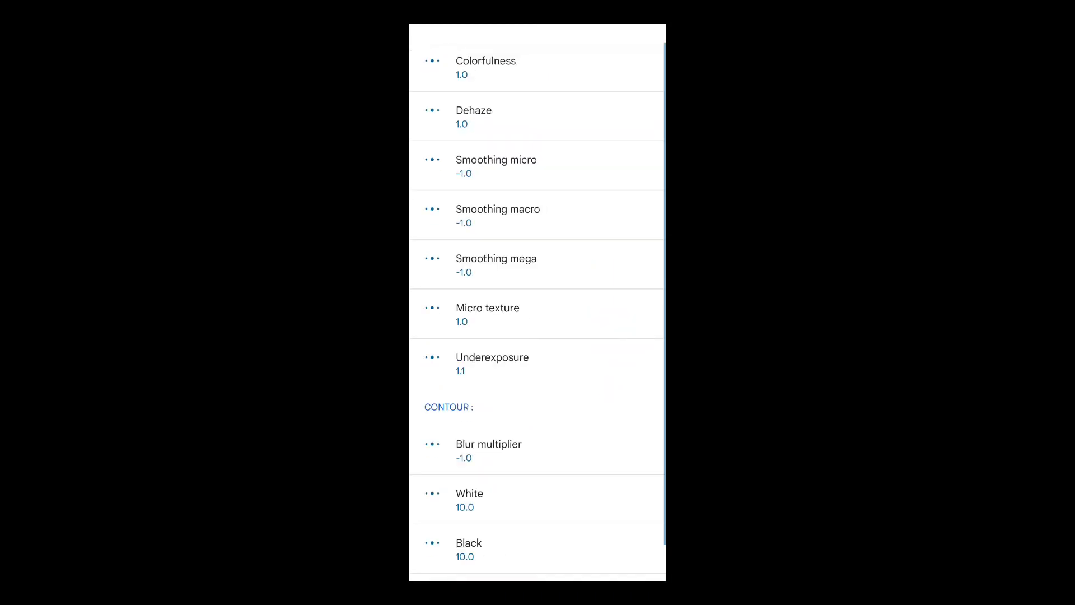
scroll(down, 3)
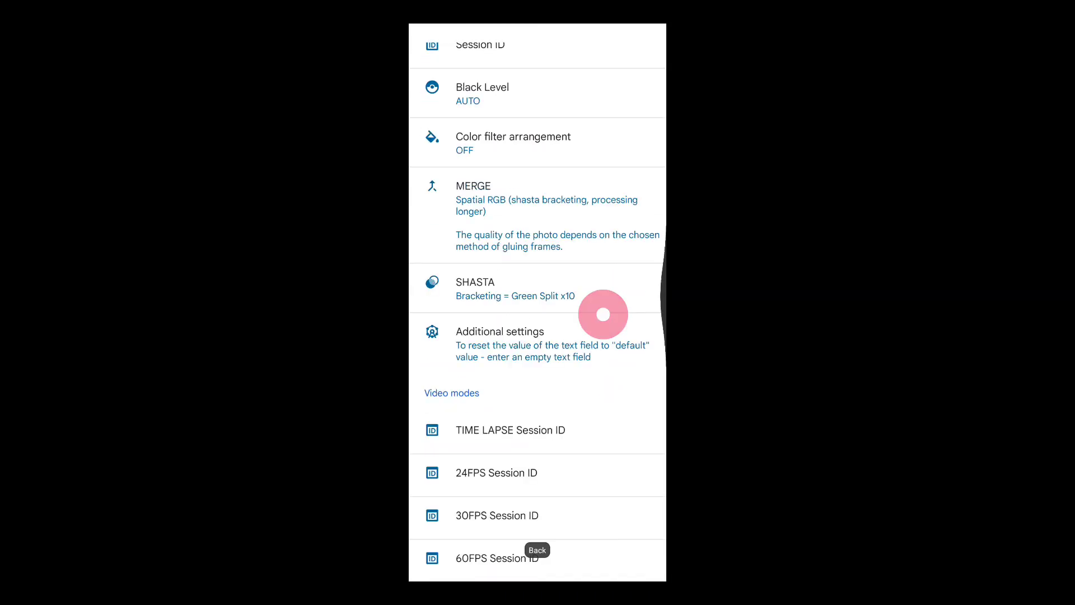
click(510, 430)
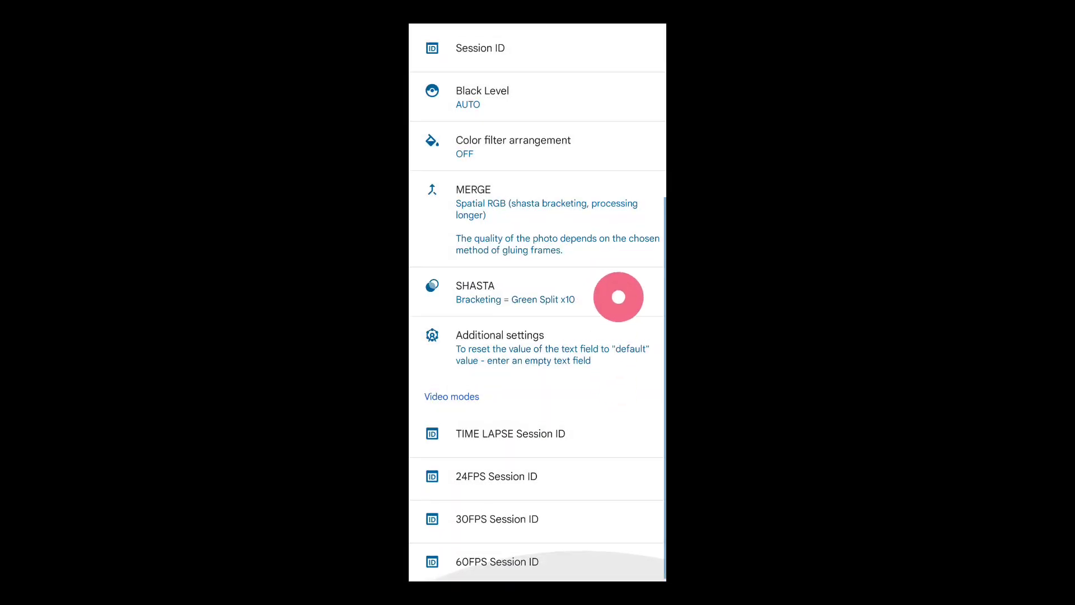
scroll(down, 3)
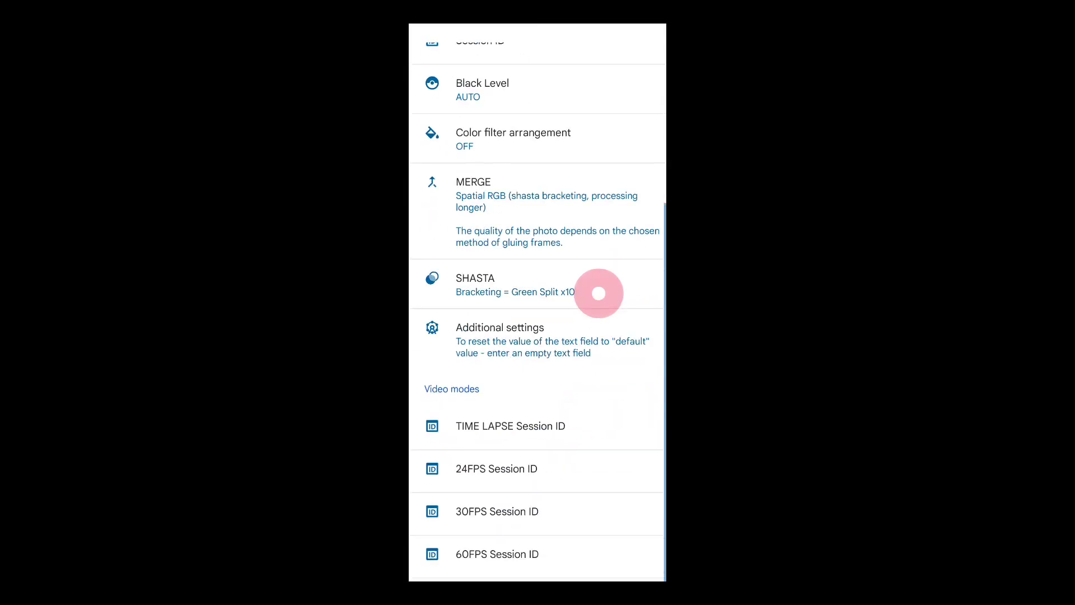